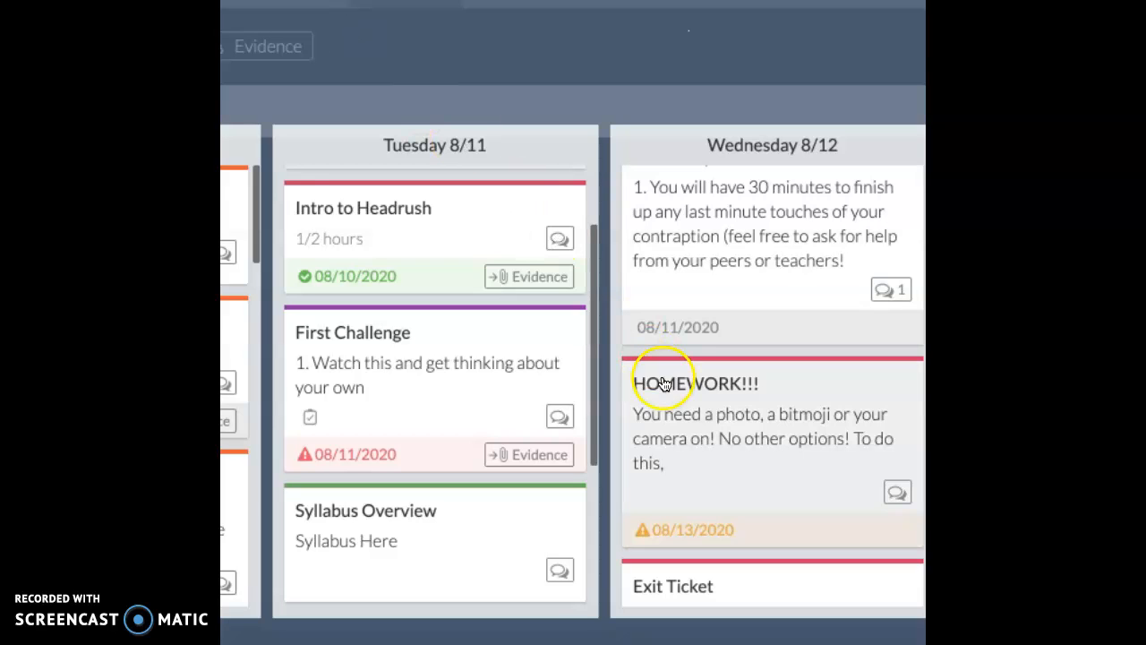
- Open the HOMEWORK!!! task details and select the Zoom address in its instructions
click(696, 383)
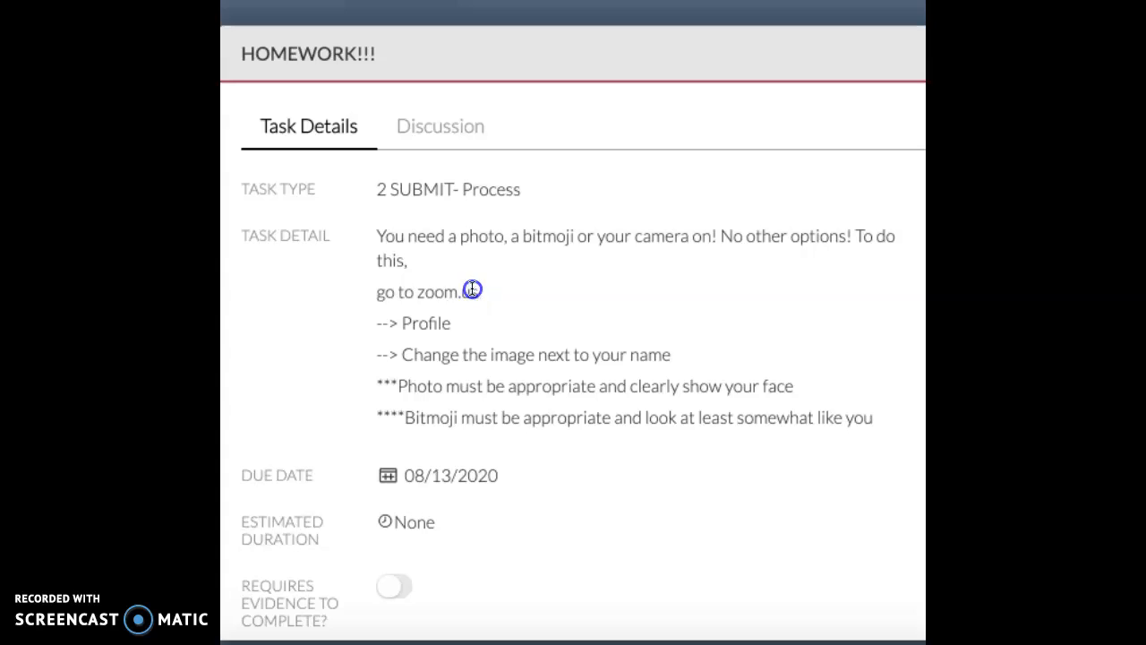
double_click(448, 292)
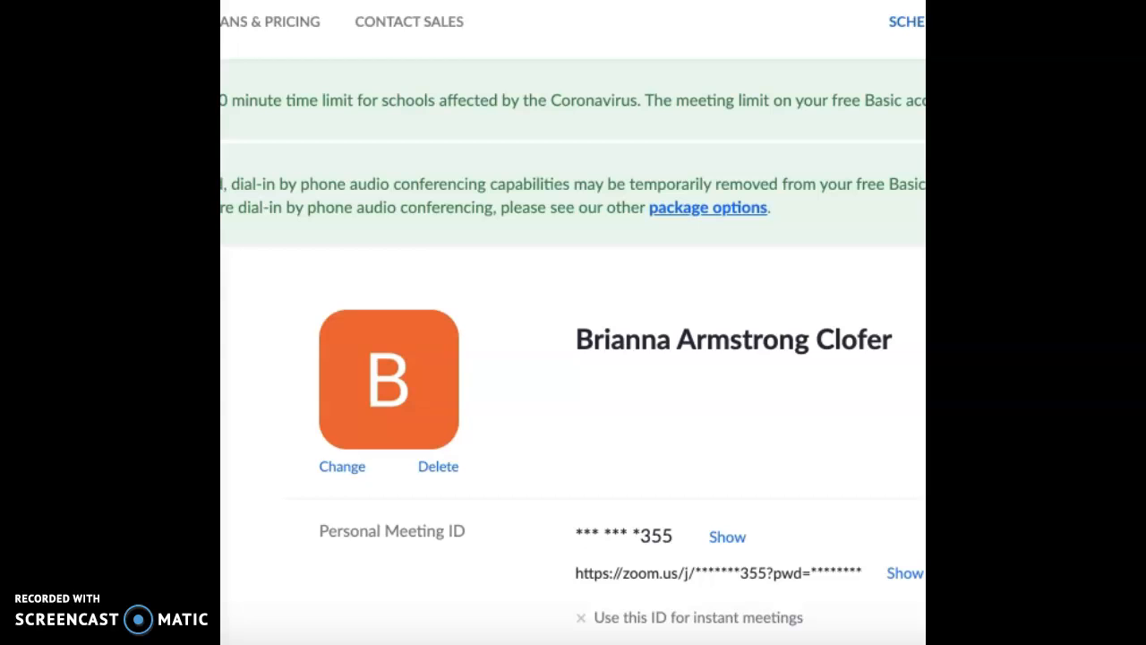
mouse_move(283, 65)
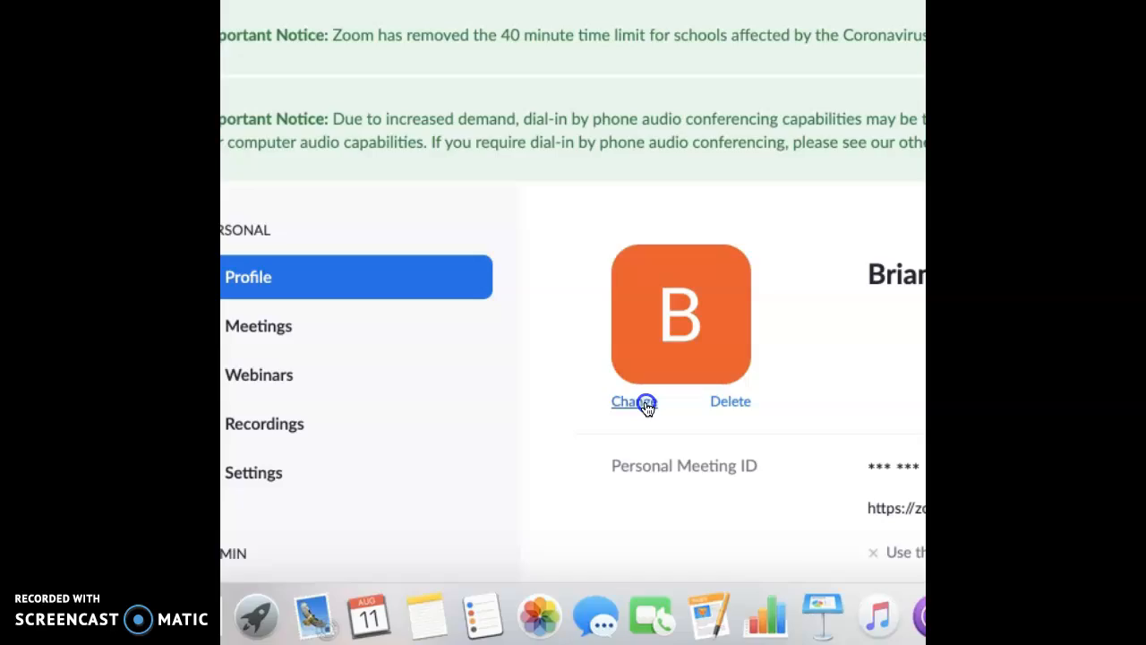
- Load the Perseverance bitmoji into Zoom's Change Picture dialog and crop around the character
click(628, 401)
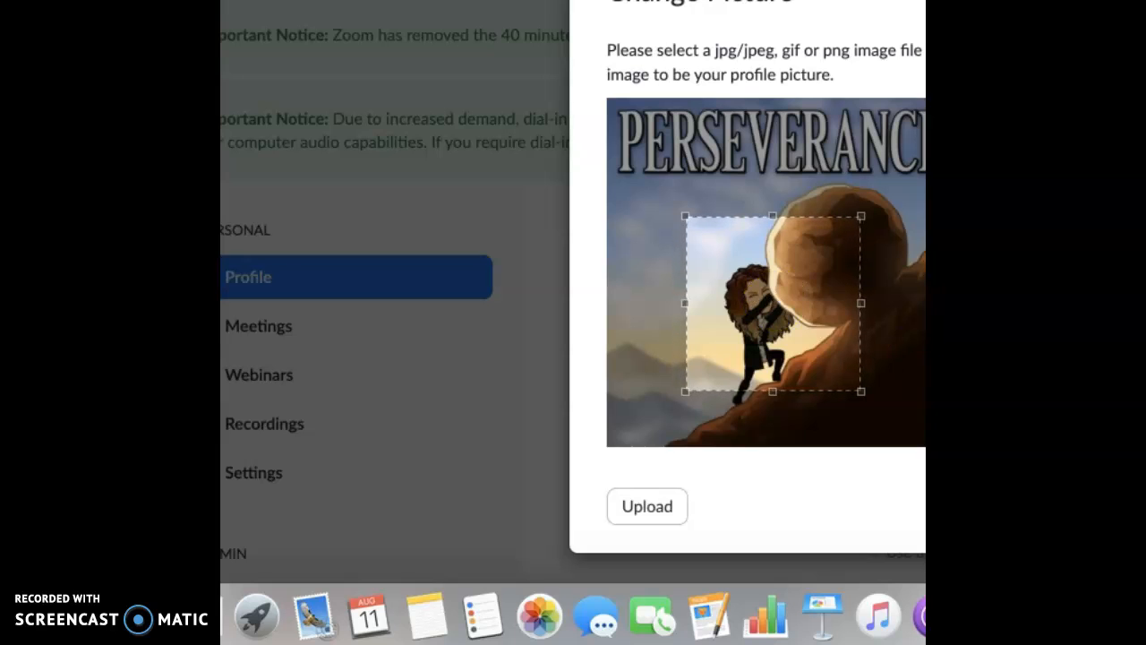
- Upload the cropped bitmoji as the profile picture, then choose Delete under it
click(647, 506)
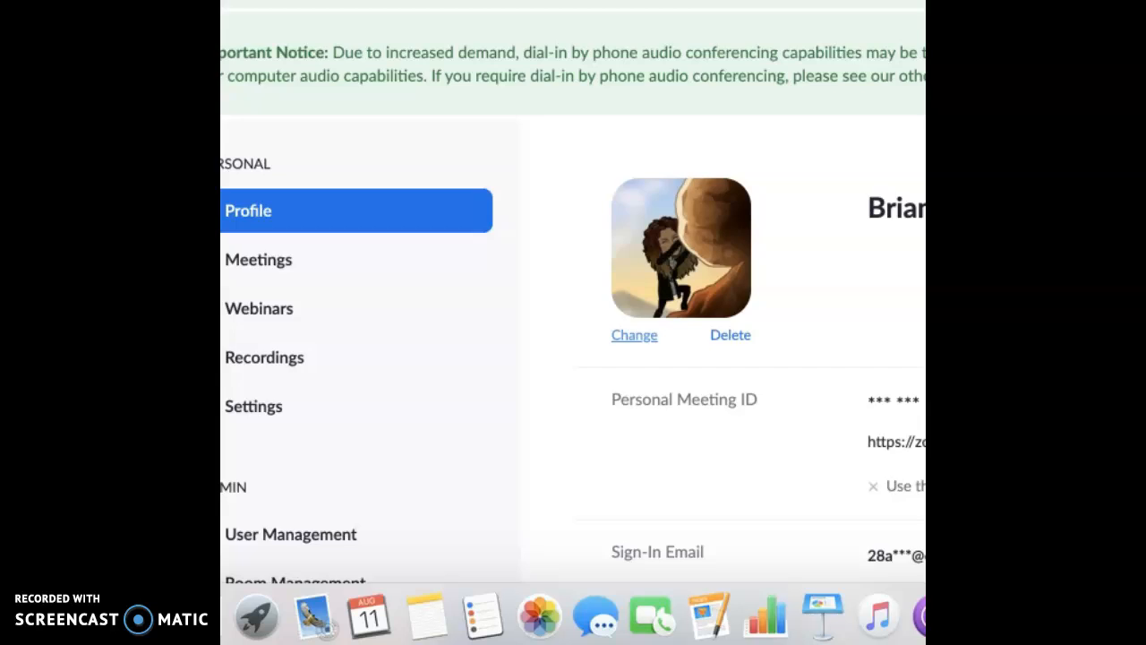
scroll(down, 3)
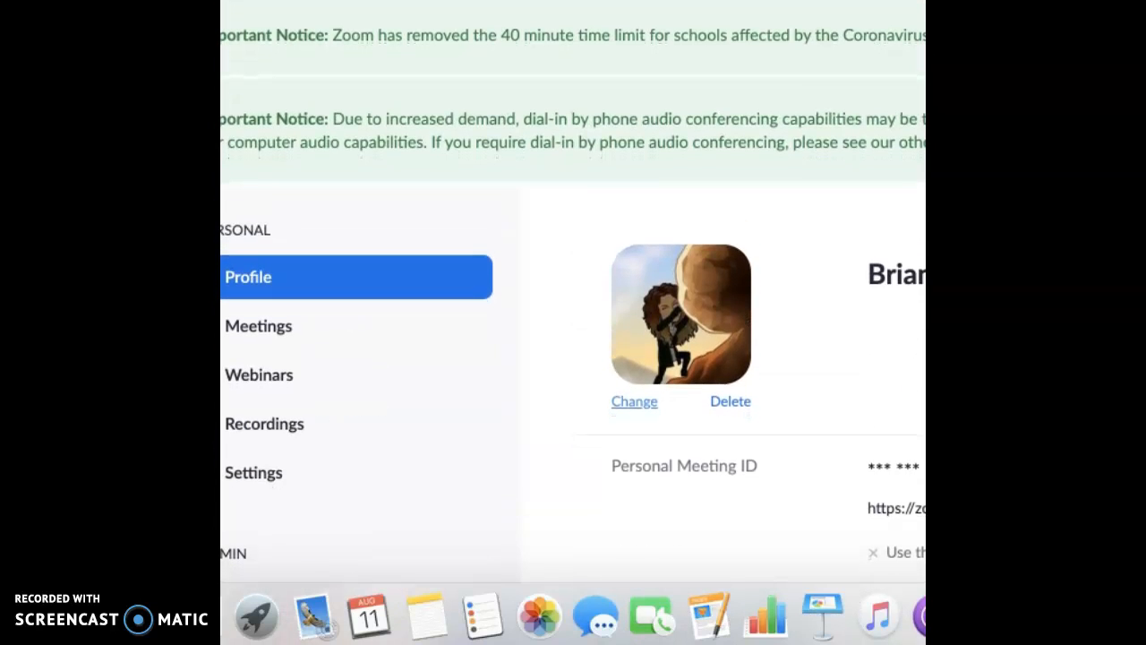
mouse_move(713, 308)
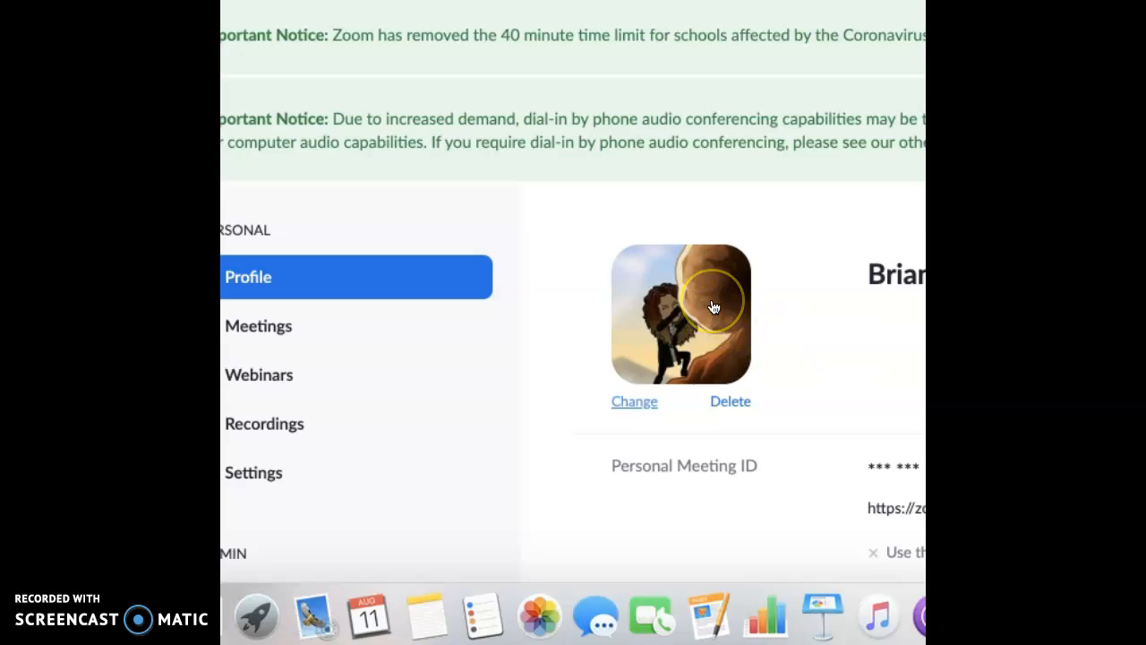
click(730, 401)
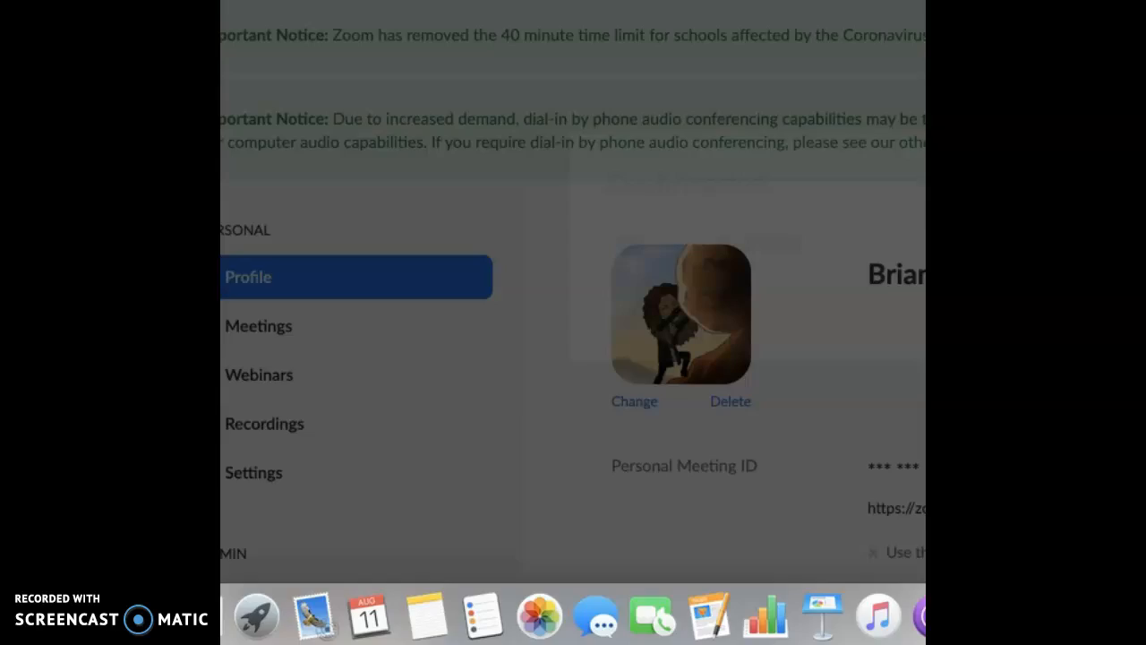
- Confirm deleting the bitmoji, leaving the grey silhouette placeholder
click(731, 400)
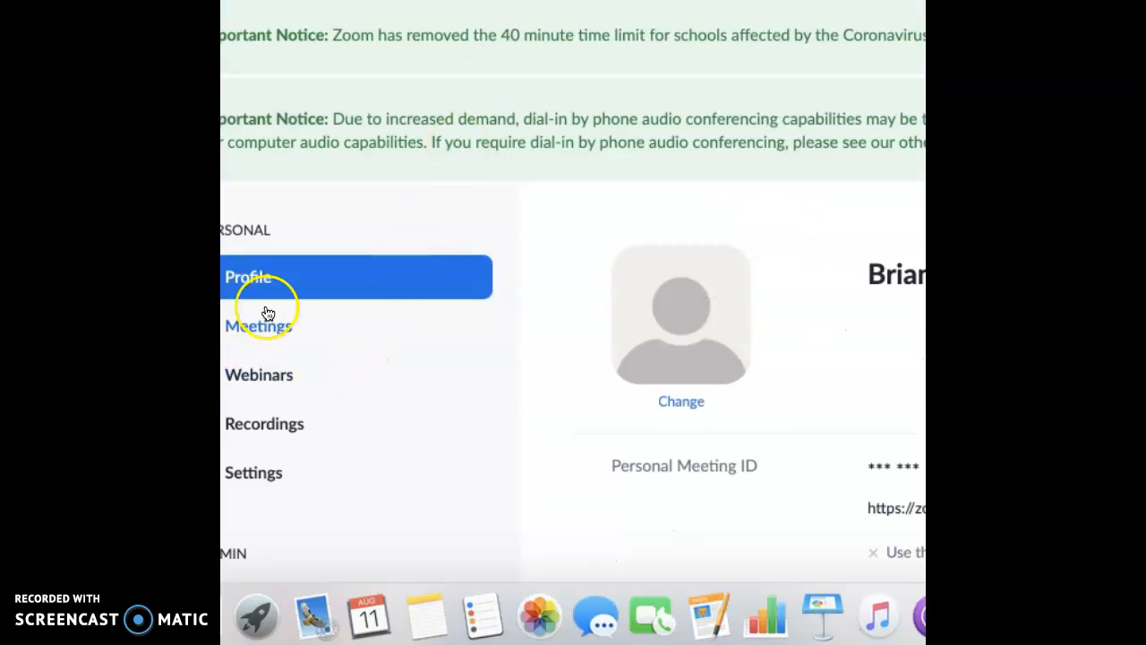
mouse_move(682, 412)
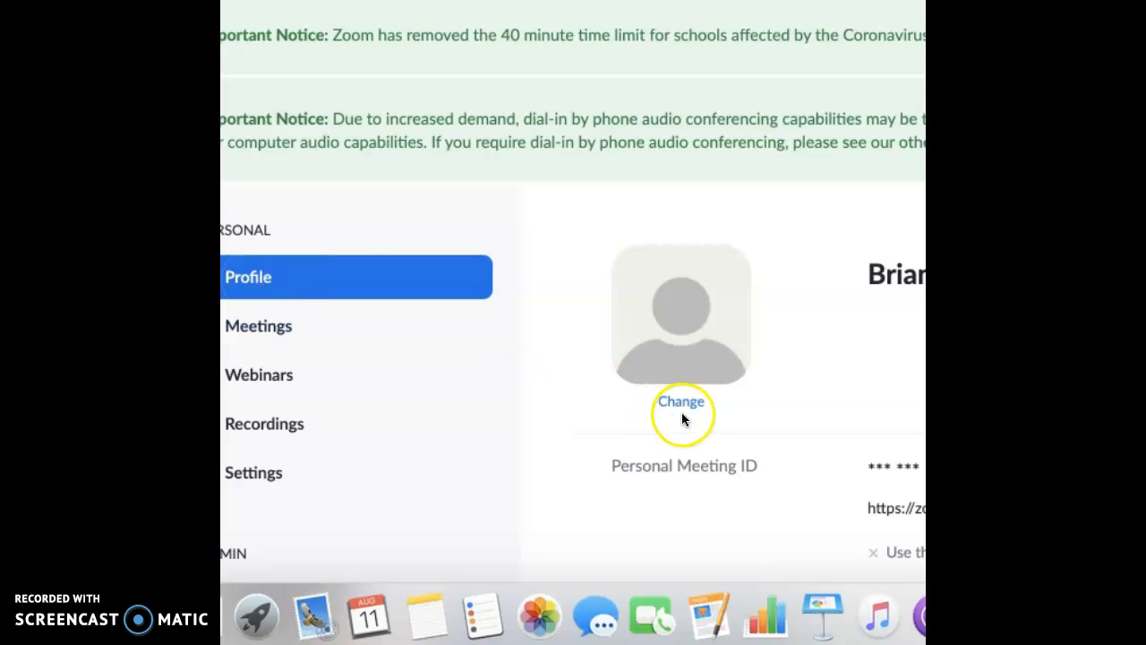
- Re-upload the Perseverance bitmoji file, cropped over the character, as the profile picture
click(680, 401)
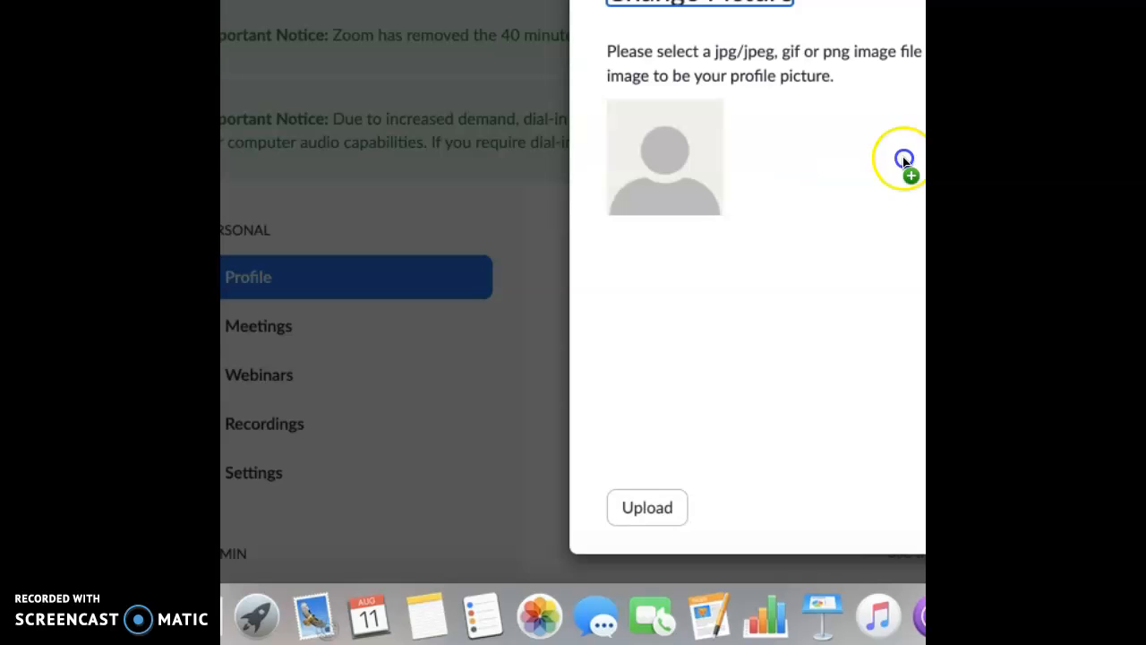
click(903, 158)
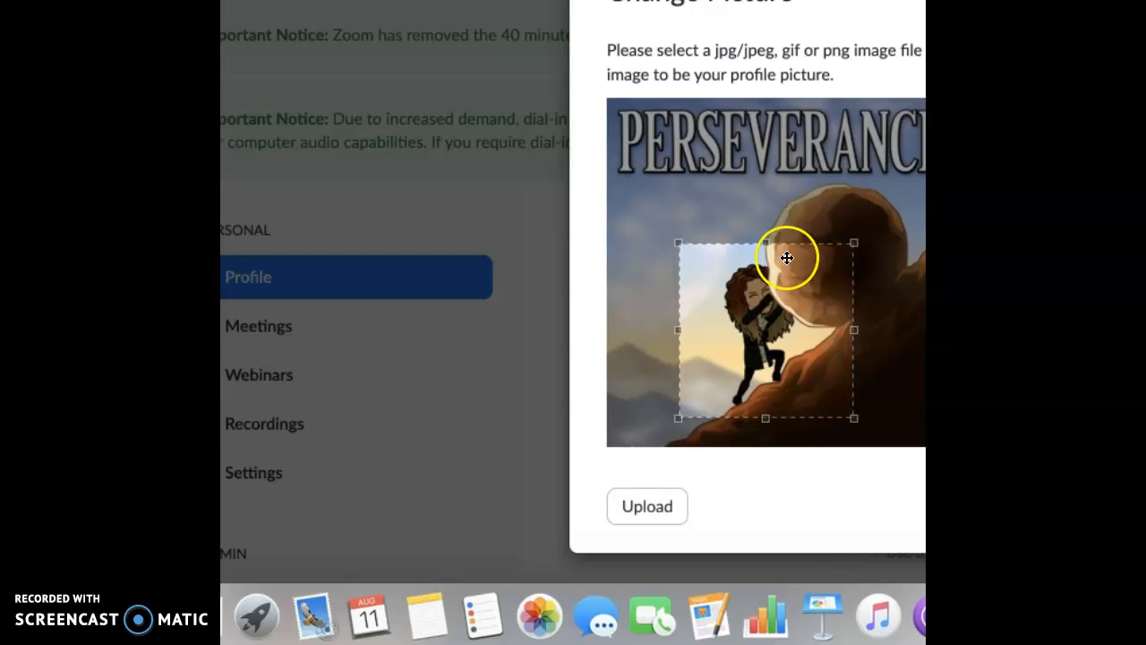
click(646, 505)
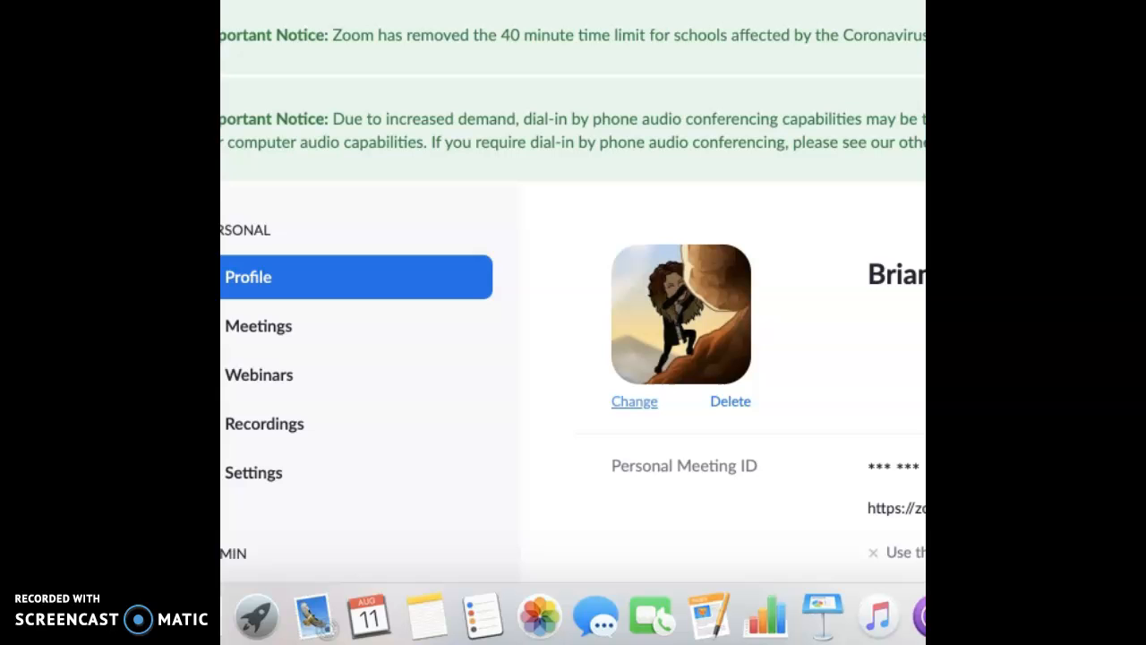